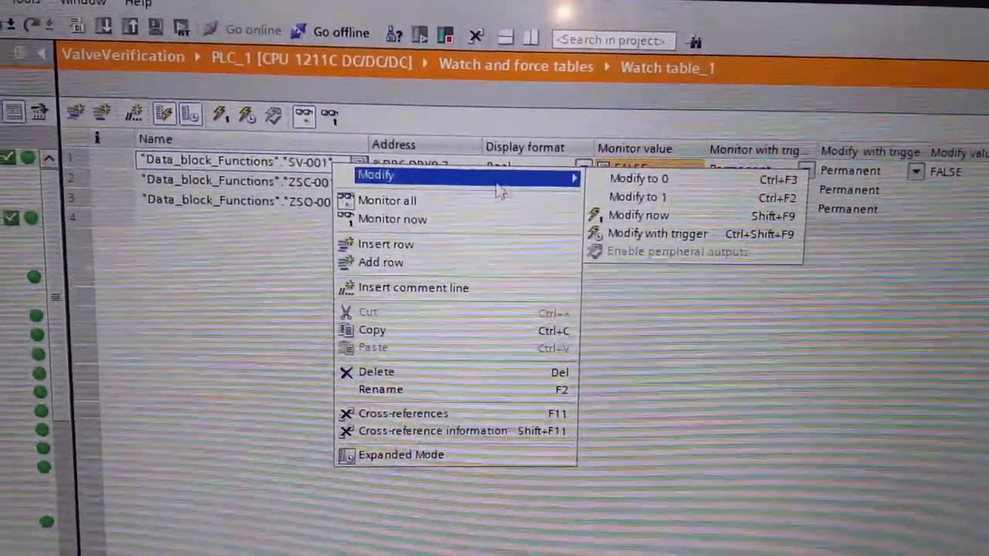
# Modify the SV-001 valve output to 0 in Watch table_1 so it reads FALSE
pyautogui.click(638, 197)
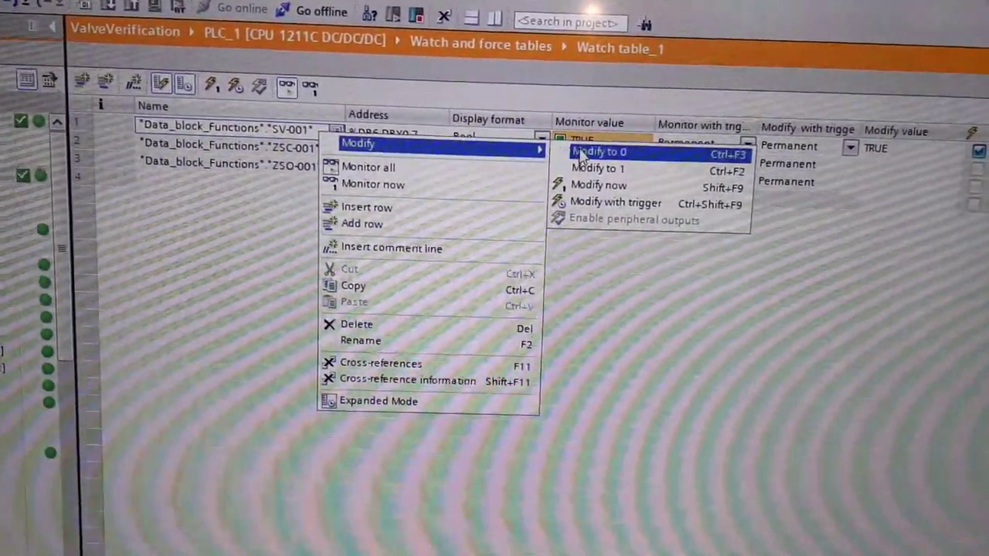
pyautogui.click(599, 152)
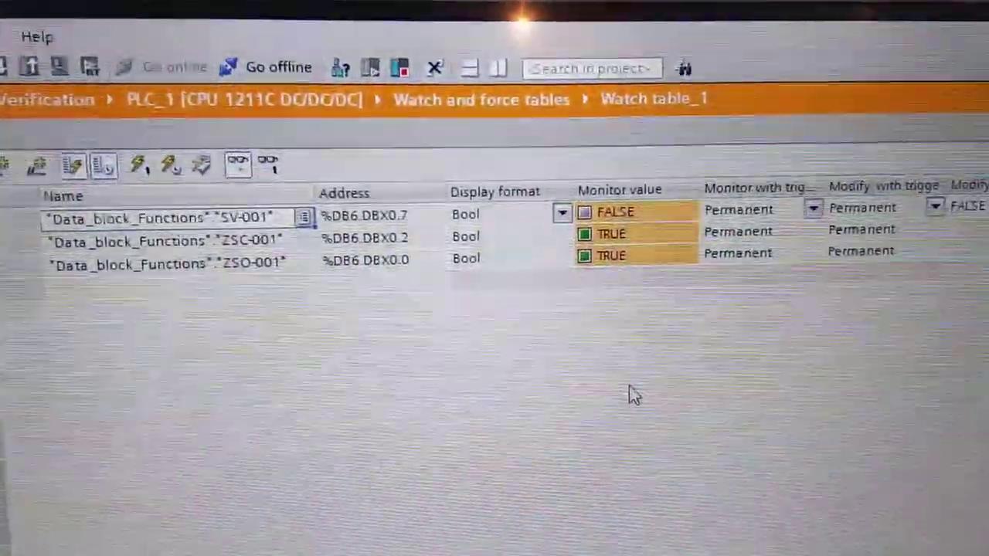